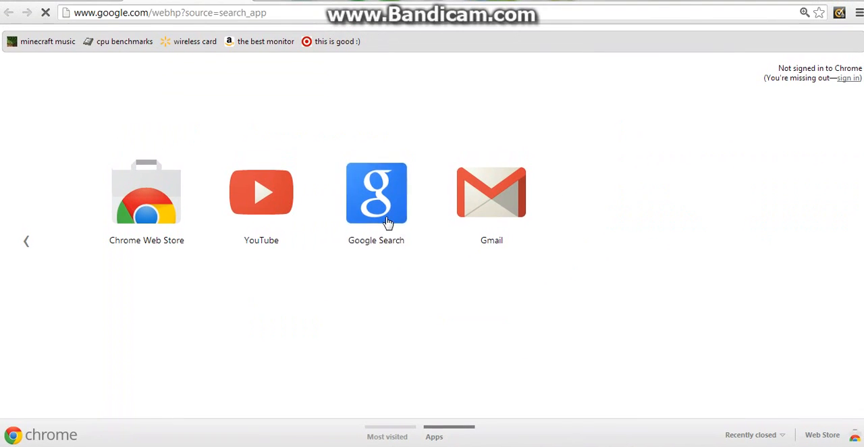
- Search Google for 'hamachi' and scroll the results to the LogMeIn Hamachi download pages
{"action": "left_click", "coordinate": [376, 193]}
{"action": "type", "text": "a"}
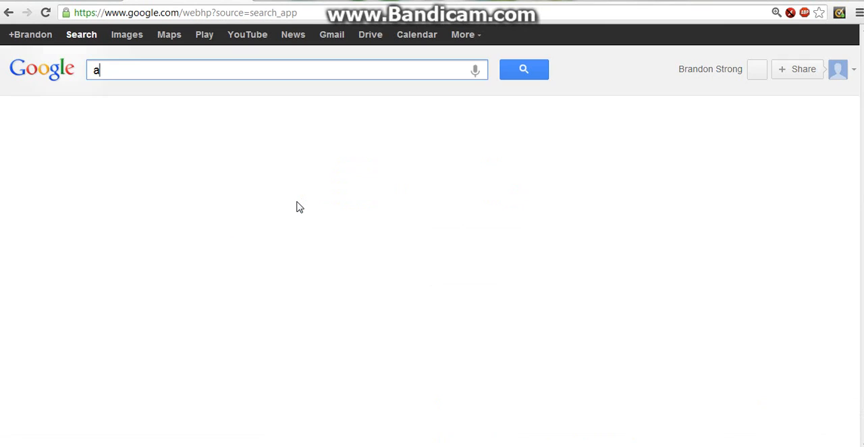
{"action": "type", "text": "machi"}
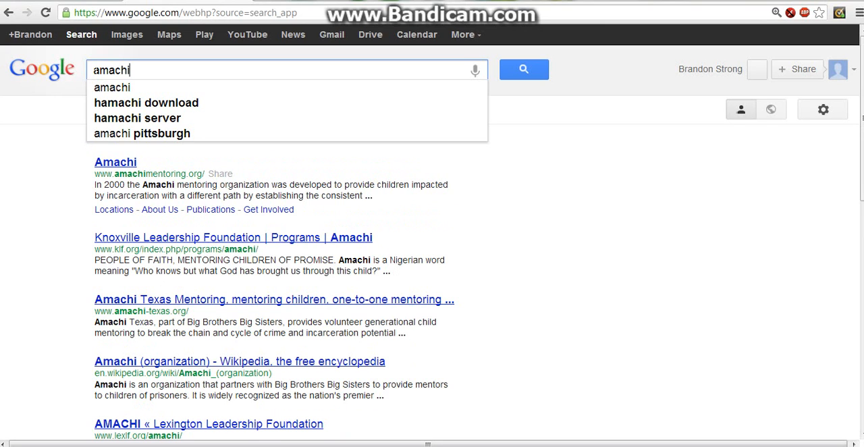
{"action": "left_click", "coordinate": [523, 69]}
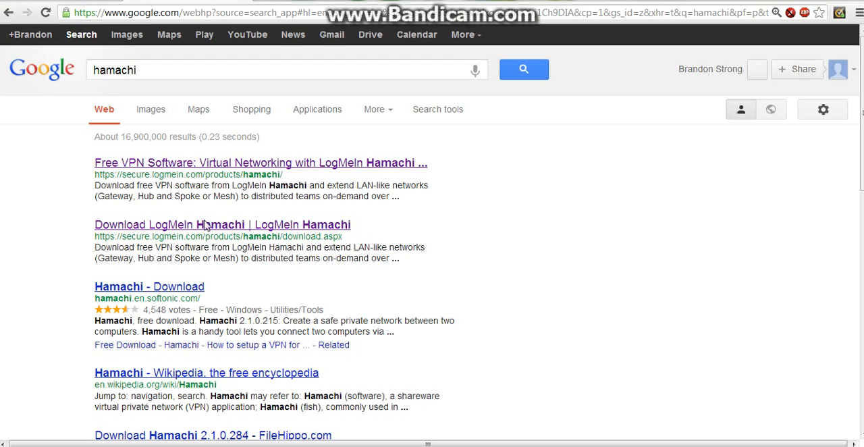
{"action": "scroll", "scroll_direction": "down", "scroll_amount": 3}
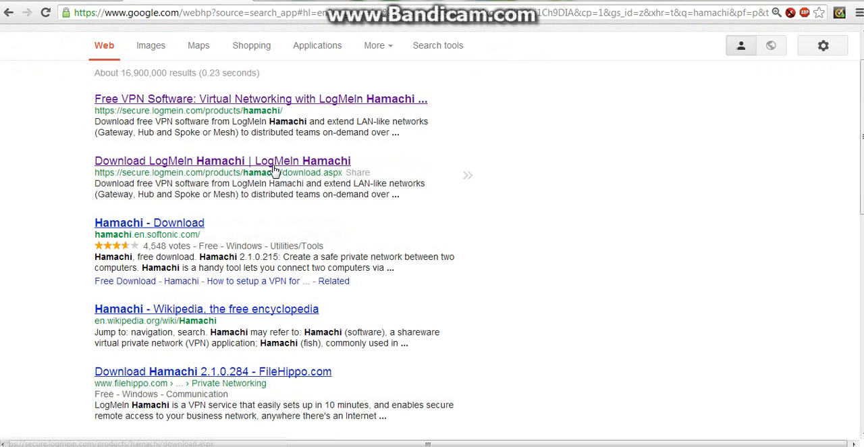
- Open the 'Download LogMeIn Hamachi' page and download hamachi.msi in unmanaged mode
{"action": "left_click", "coordinate": [222, 160]}
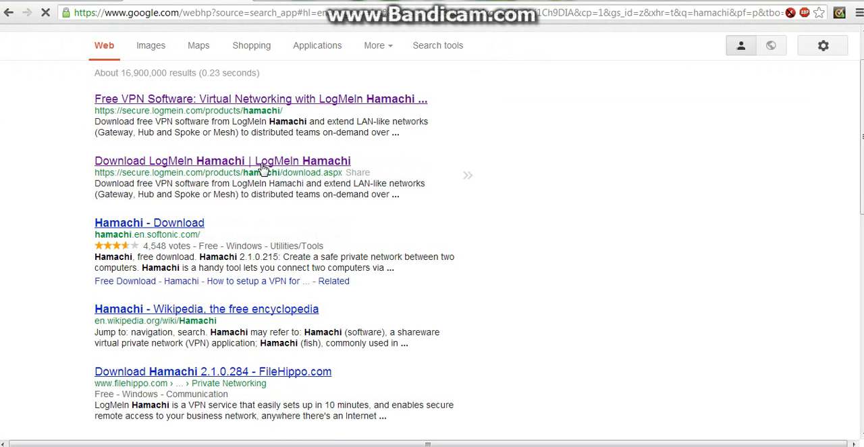
{"action": "left_click", "coordinate": [222, 161]}
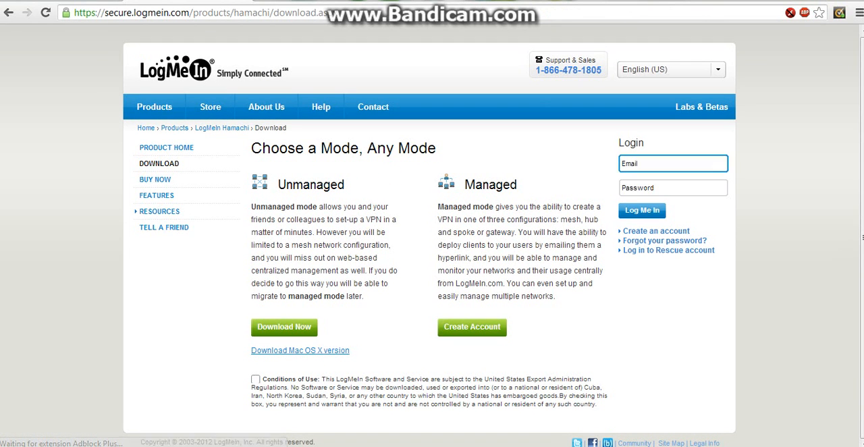
{"action": "mouse_move", "coordinate": [339, 198]}
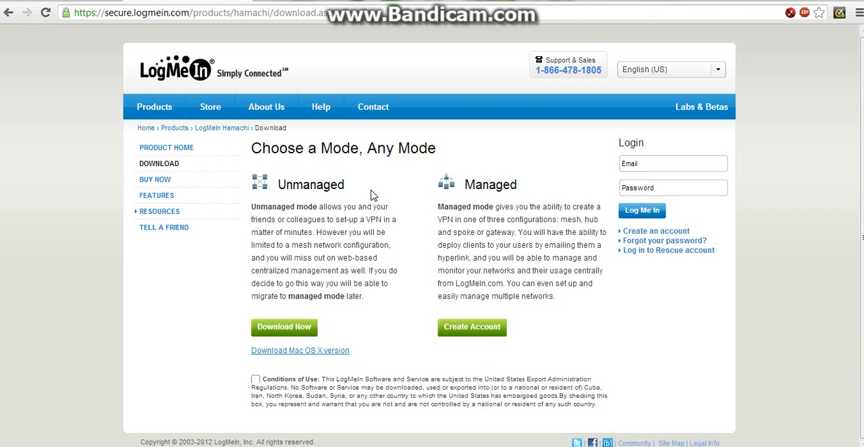
{"action": "mouse_move", "coordinate": [370, 189]}
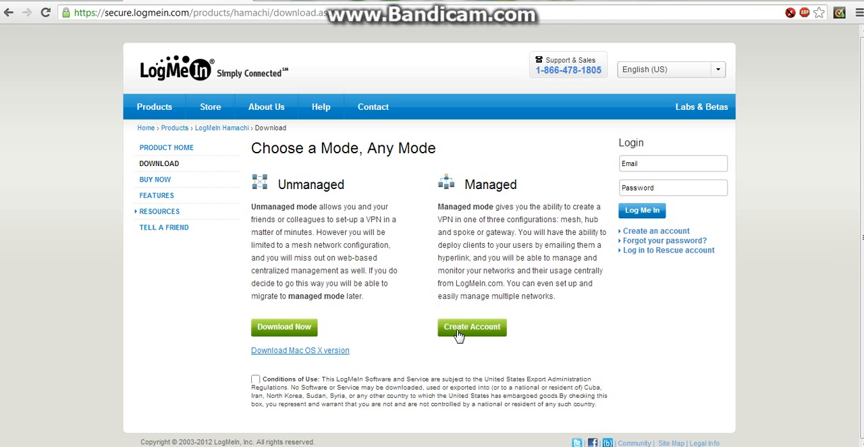
{"action": "mouse_move", "coordinate": [522, 187]}
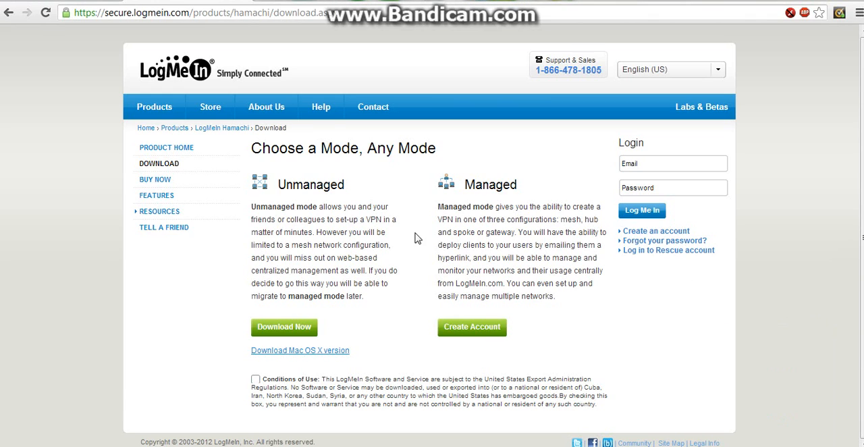
{"action": "mouse_move", "coordinate": [351, 195]}
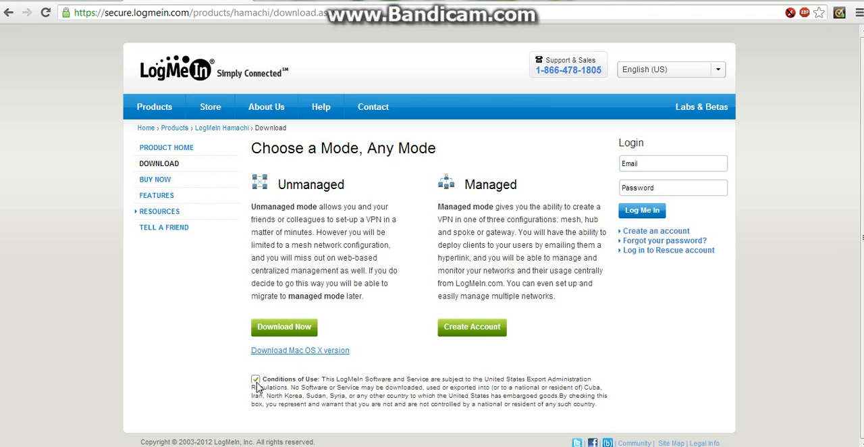
{"action": "mouse_move", "coordinate": [290, 325]}
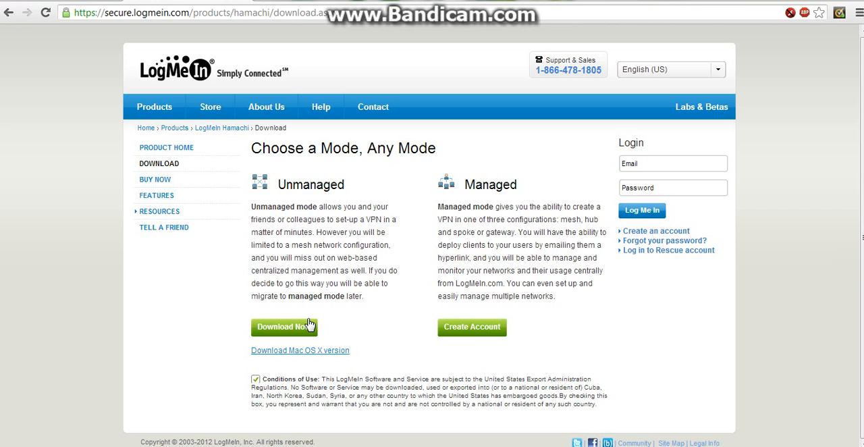
{"action": "left_click", "coordinate": [284, 327]}
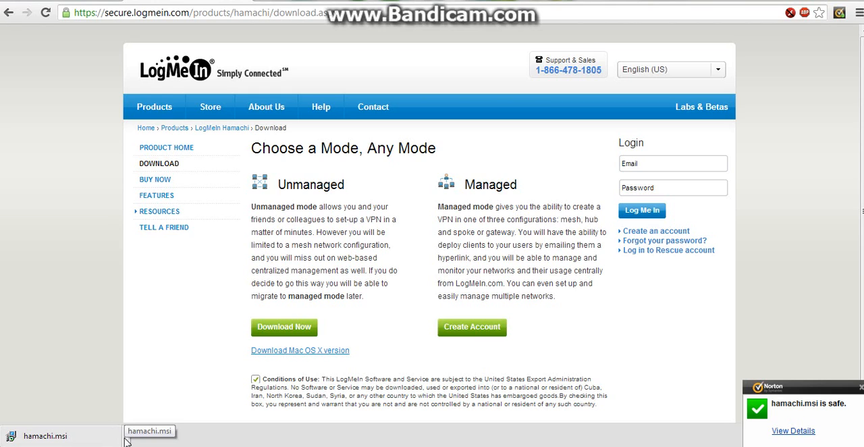
- Run the downloaded hamachi.msi installer from the download bar
{"action": "left_click", "coordinate": [125, 435]}
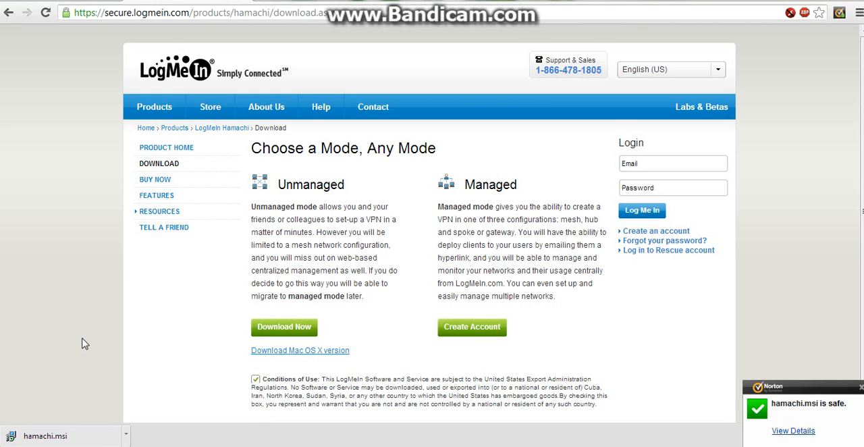
{"action": "mouse_move", "coordinate": [181, 256]}
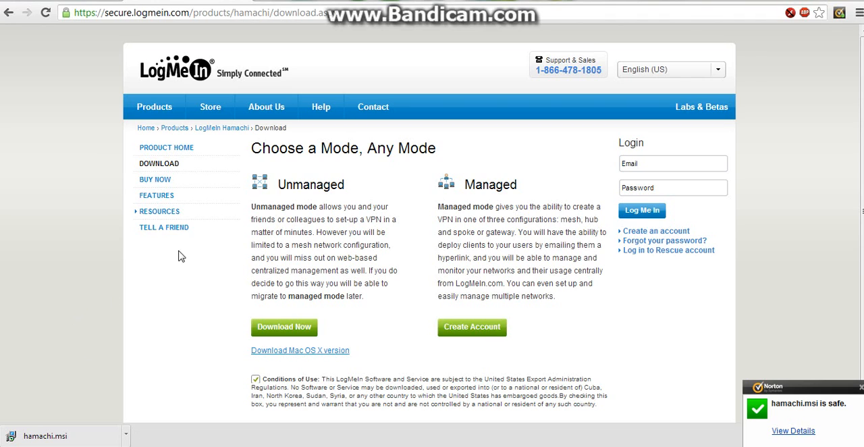
{"action": "mouse_move", "coordinate": [154, 210]}
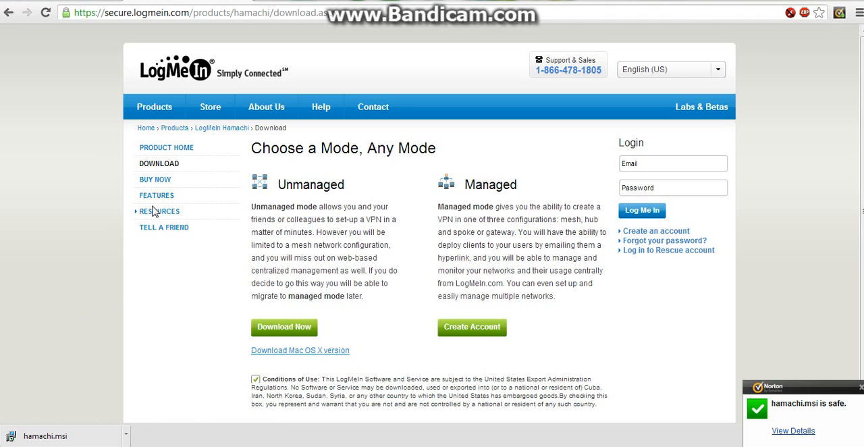
{"action": "mouse_move", "coordinate": [344, 94]}
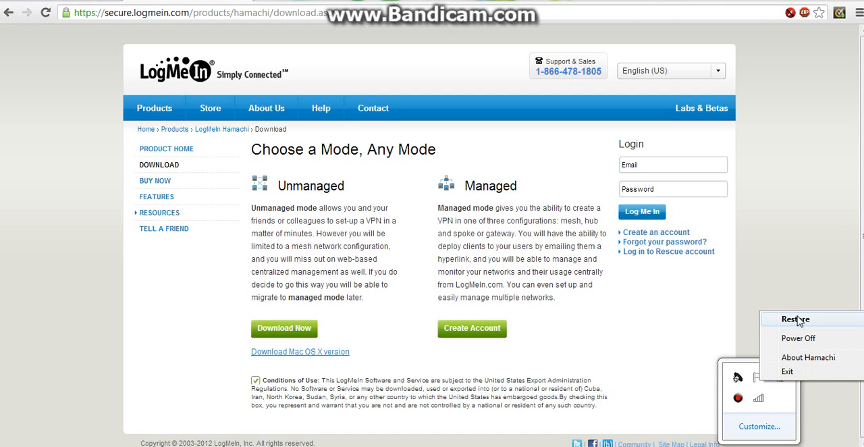
{"action": "mouse_move", "coordinate": [805, 323]}
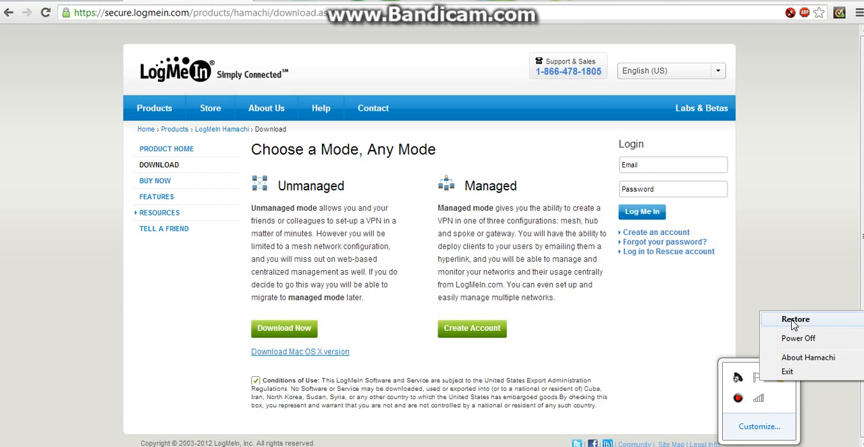
- Restore the Hamachi window, then open and close a chat with the Minecraft Server peer
{"action": "left_click", "coordinate": [795, 319]}
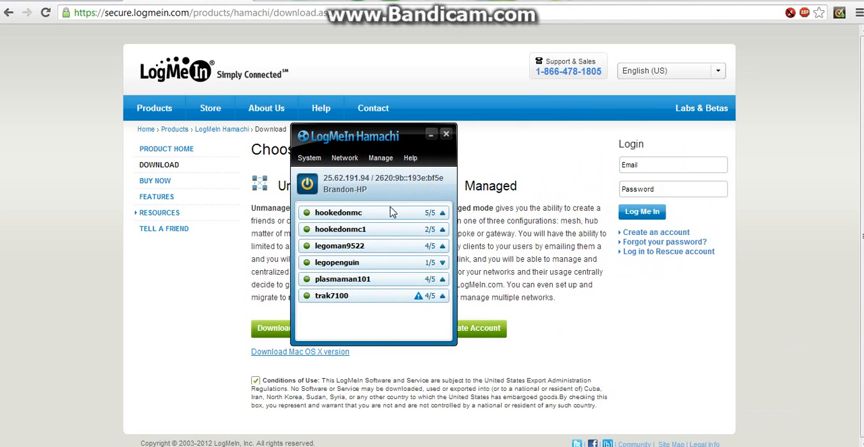
{"action": "mouse_move", "coordinate": [440, 249]}
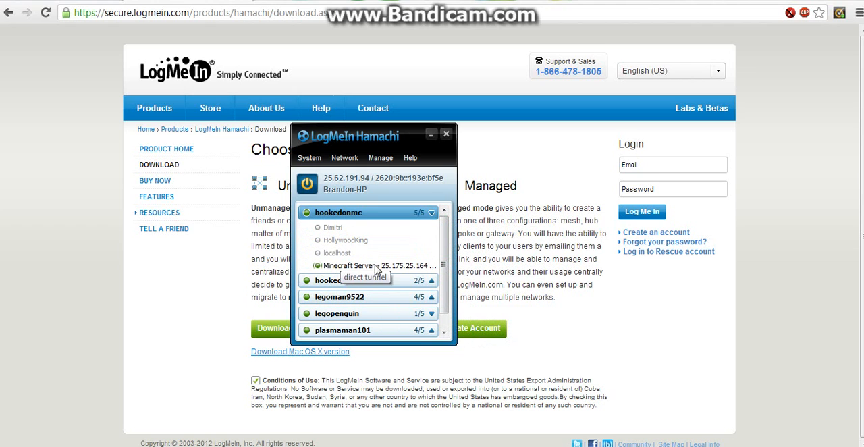
{"action": "right_click", "coordinate": [368, 266]}
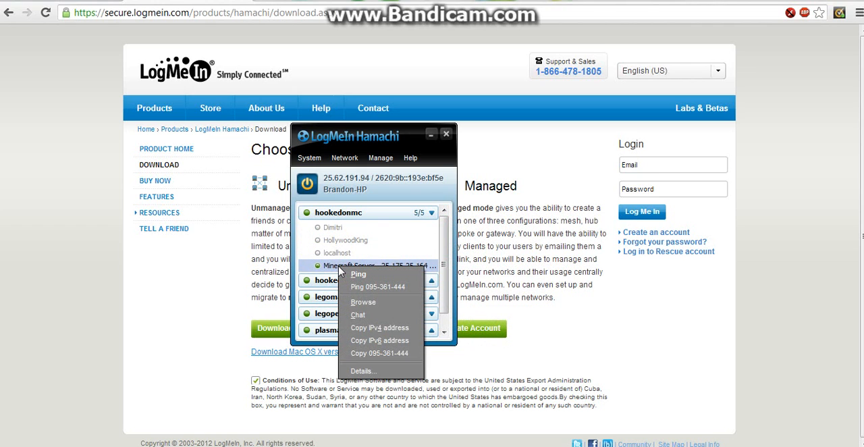
{"action": "mouse_move", "coordinate": [369, 317]}
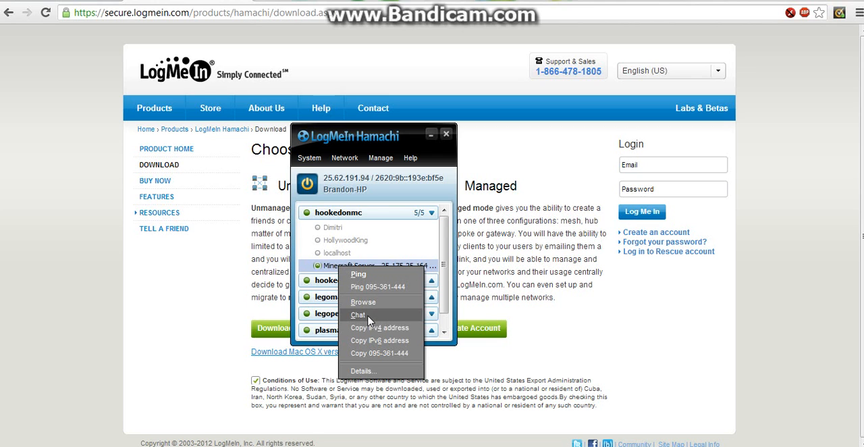
{"action": "left_click", "coordinate": [358, 314]}
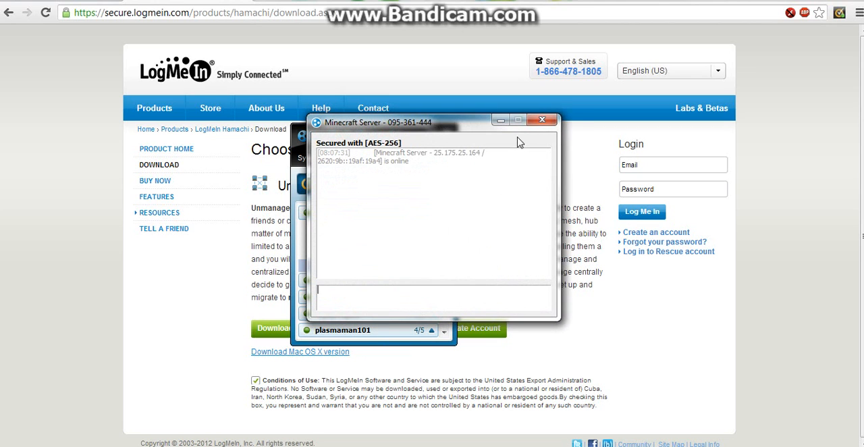
{"action": "left_click", "coordinate": [542, 119]}
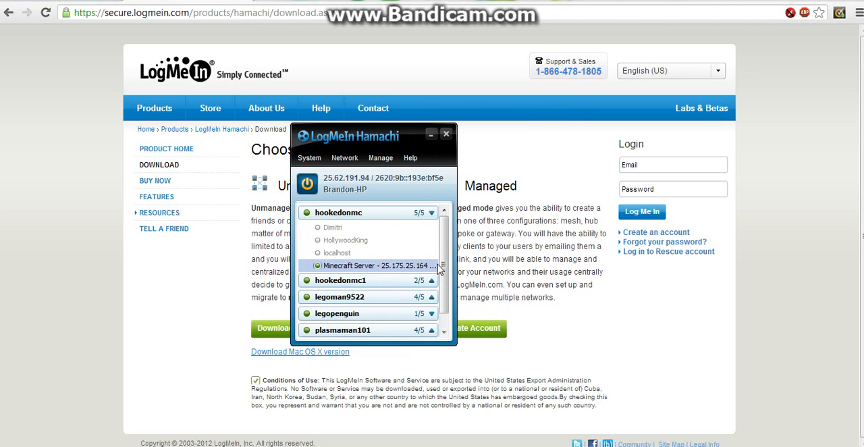
{"action": "mouse_move", "coordinate": [400, 233]}
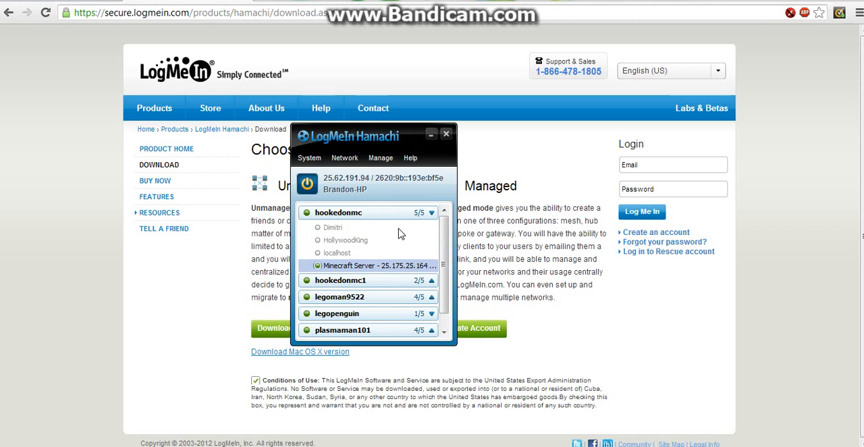
{"action": "mouse_move", "coordinate": [337, 241]}
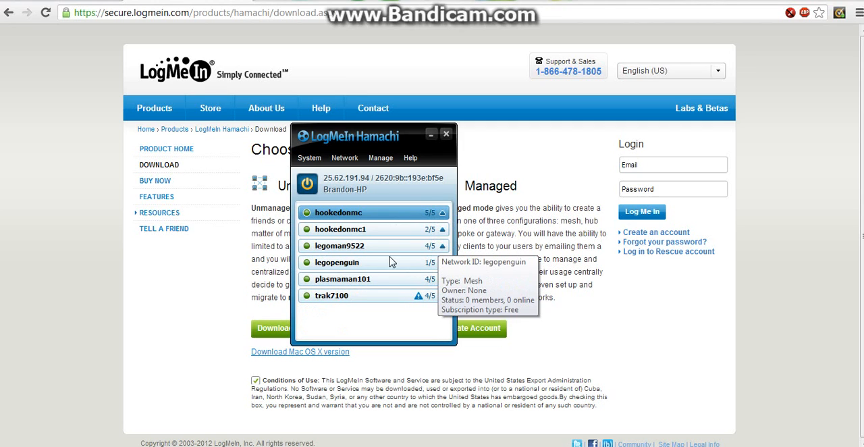
{"action": "mouse_move", "coordinate": [389, 216]}
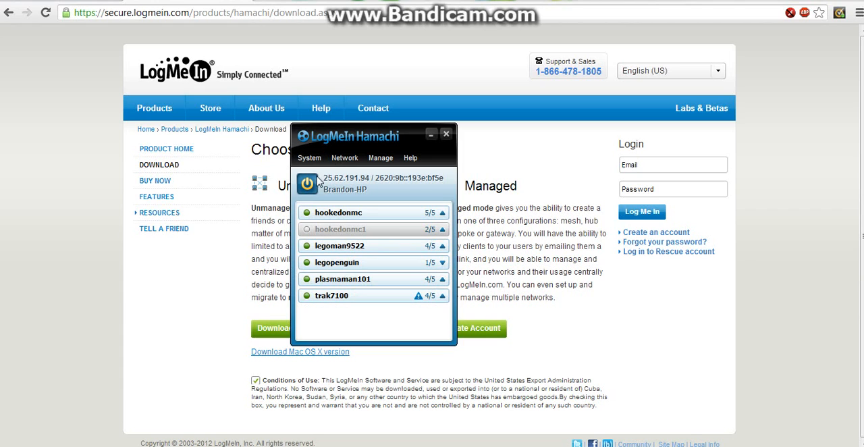
{"action": "mouse_move", "coordinate": [343, 181]}
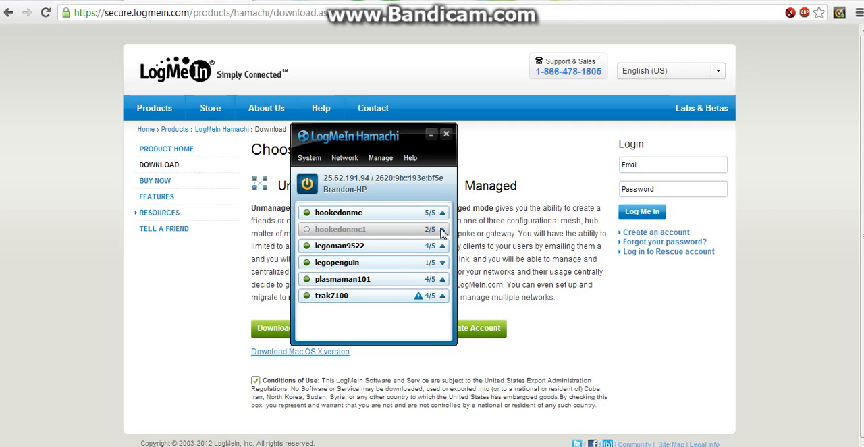
{"action": "mouse_move", "coordinate": [325, 238]}
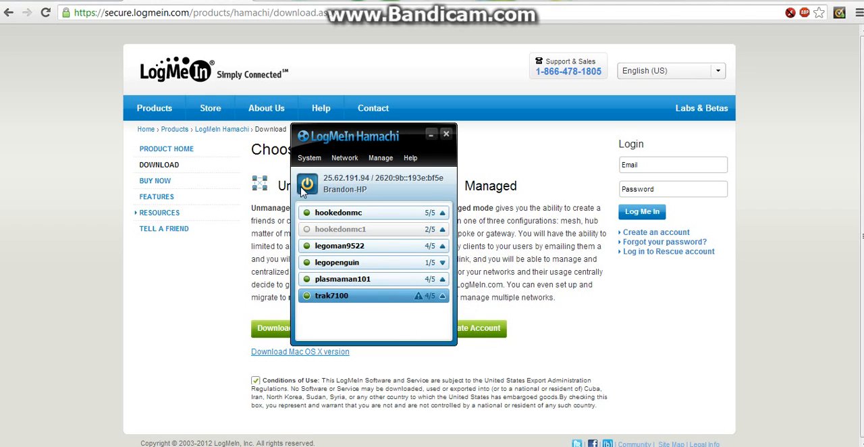
- Power the Hamachi client off and back on, then move its window right
{"action": "left_click", "coordinate": [307, 184]}
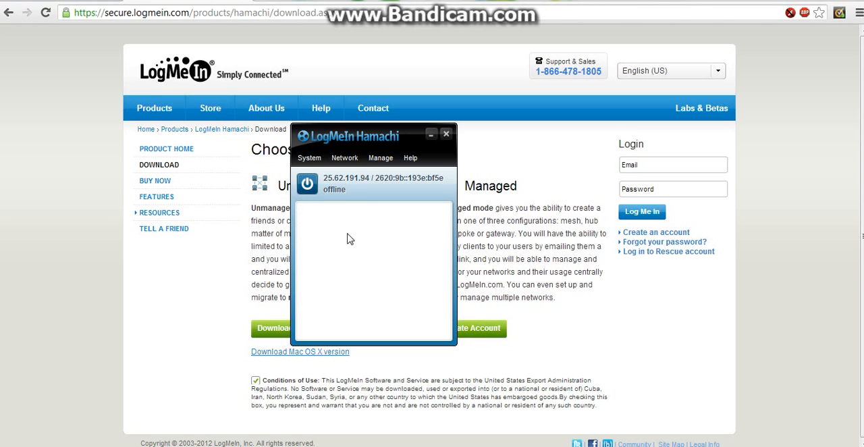
{"action": "mouse_move", "coordinate": [366, 223]}
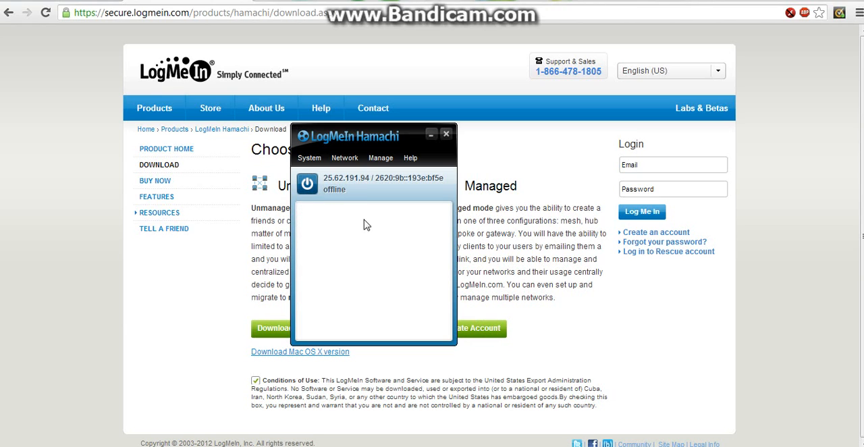
{"action": "mouse_move", "coordinate": [315, 206]}
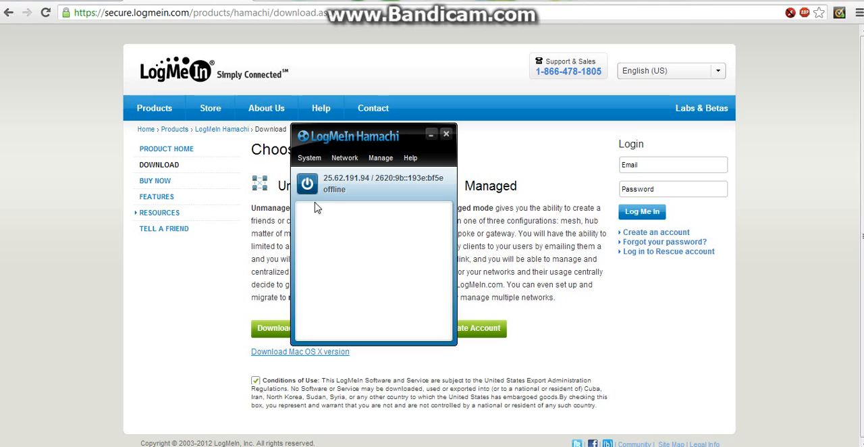
{"action": "left_click", "coordinate": [305, 183]}
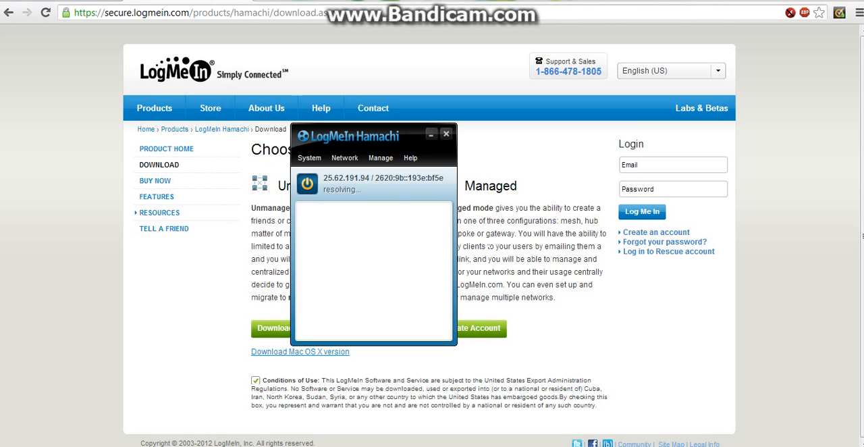
{"action": "mouse_move", "coordinate": [351, 216]}
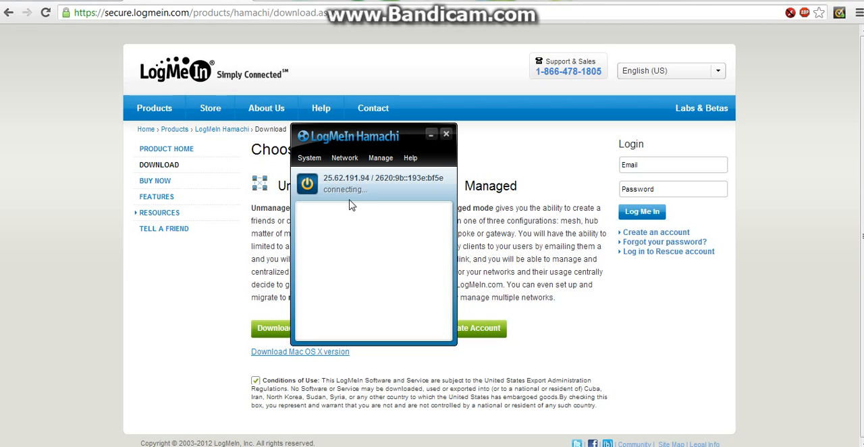
{"action": "mouse_move", "coordinate": [337, 183]}
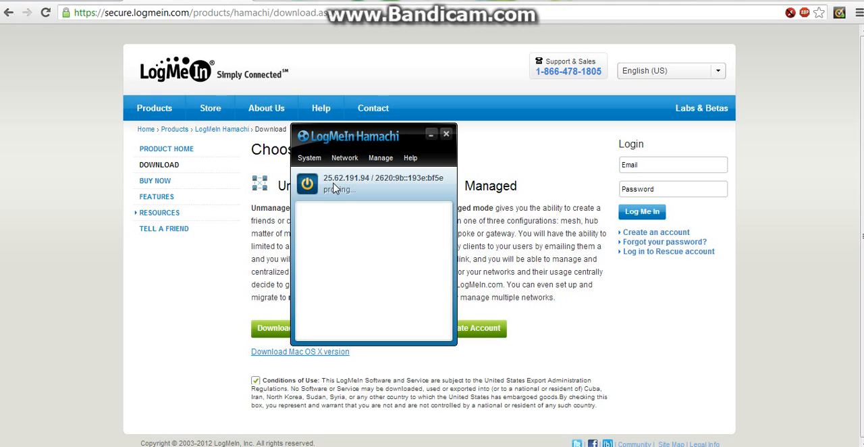
{"action": "left_click_drag", "start_coordinate": [348, 136], "coordinate": [436, 120]}
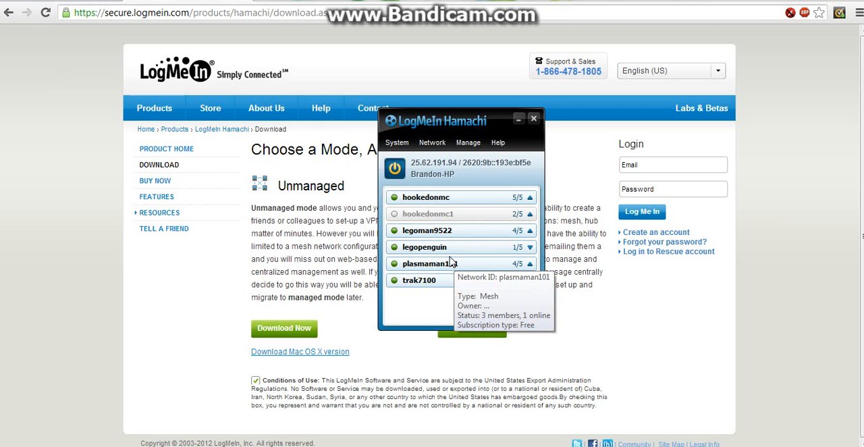
{"action": "mouse_move", "coordinate": [444, 256]}
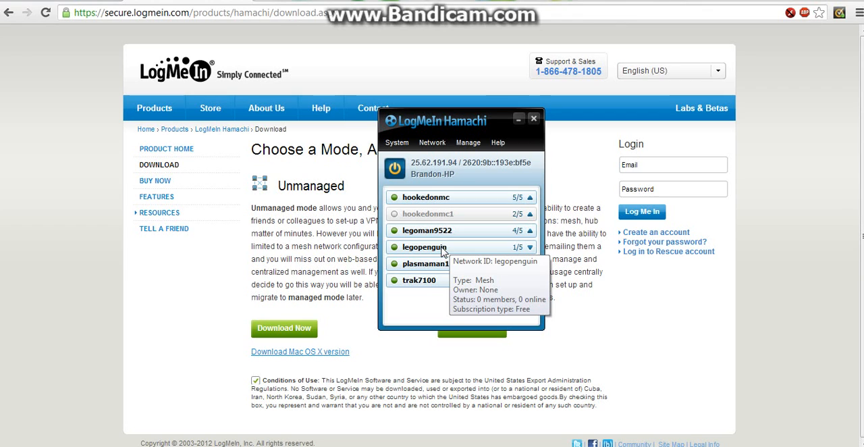
{"action": "mouse_move", "coordinate": [438, 250]}
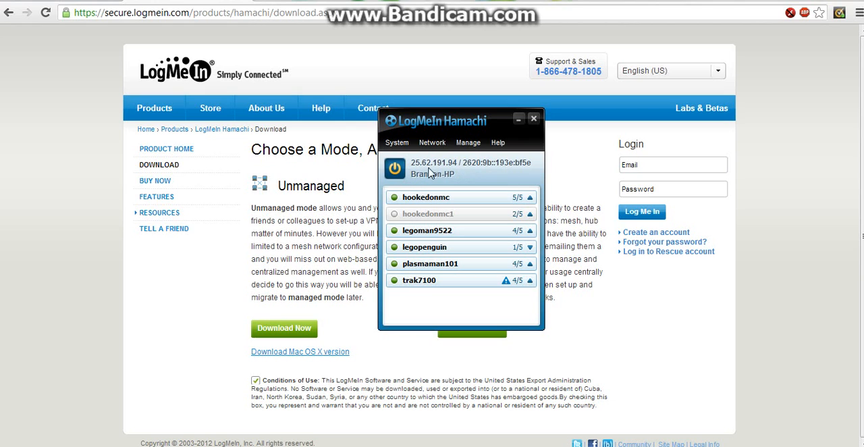
{"action": "mouse_move", "coordinate": [431, 169]}
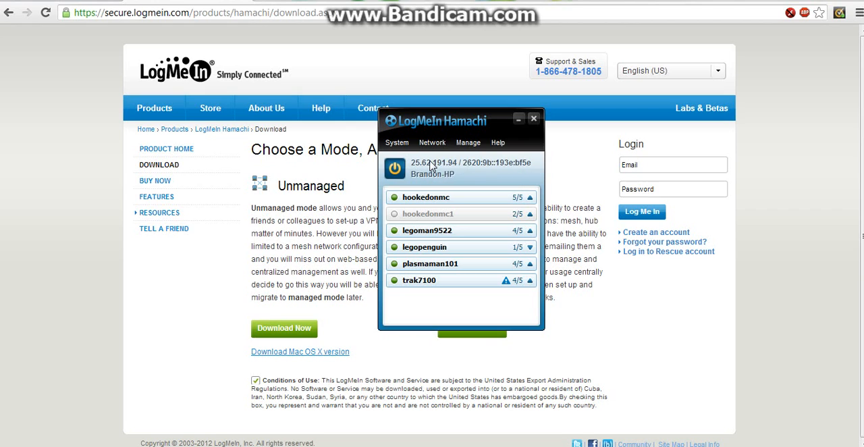
{"action": "right_click", "coordinate": [432, 168]}
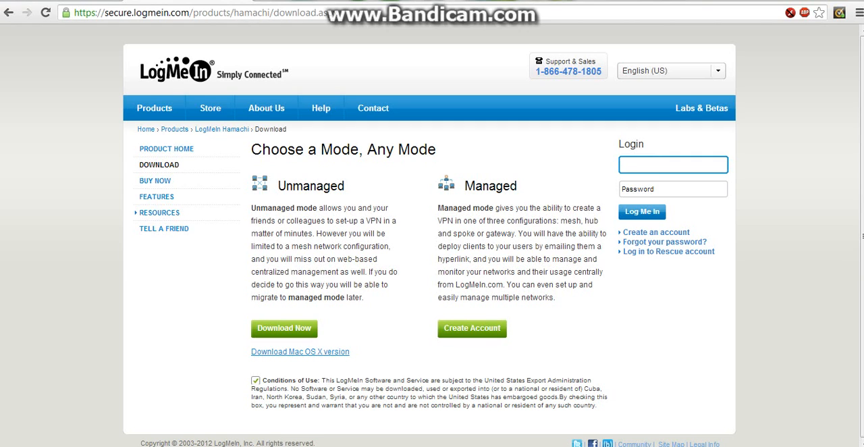
{"action": "mouse_move", "coordinate": [511, 157]}
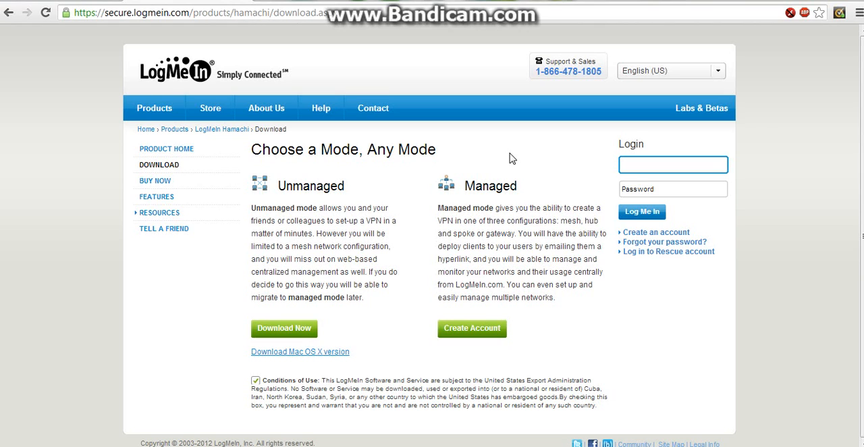
{"action": "mouse_move", "coordinate": [731, 146]}
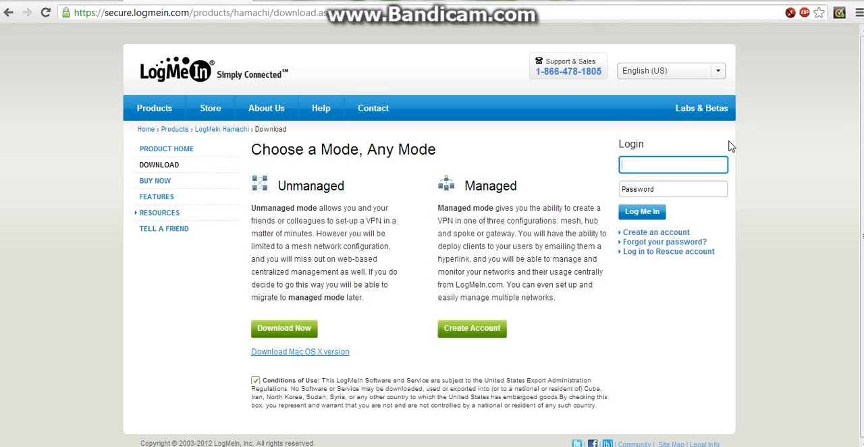
{"action": "type", "text": "25.62.191.94"}
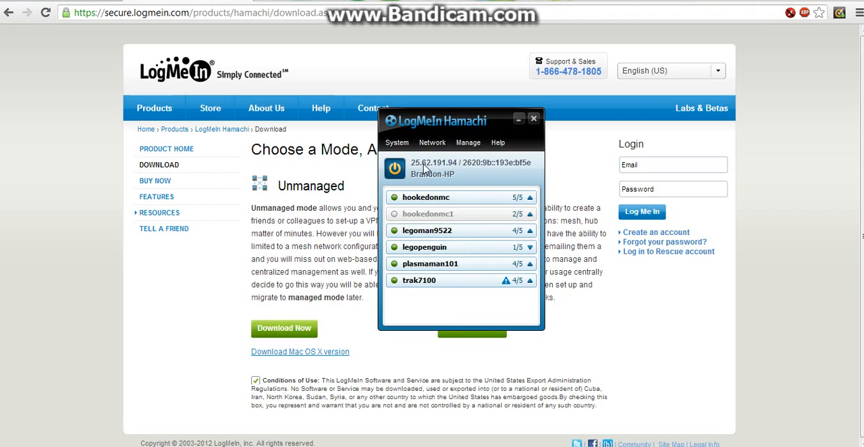
{"action": "right_click", "coordinate": [424, 167]}
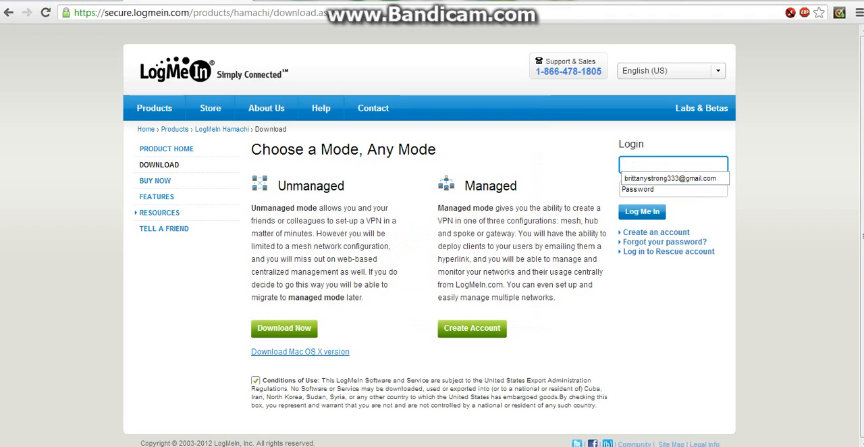
{"action": "type", "text": "2620:9b::193e:bf5e"}
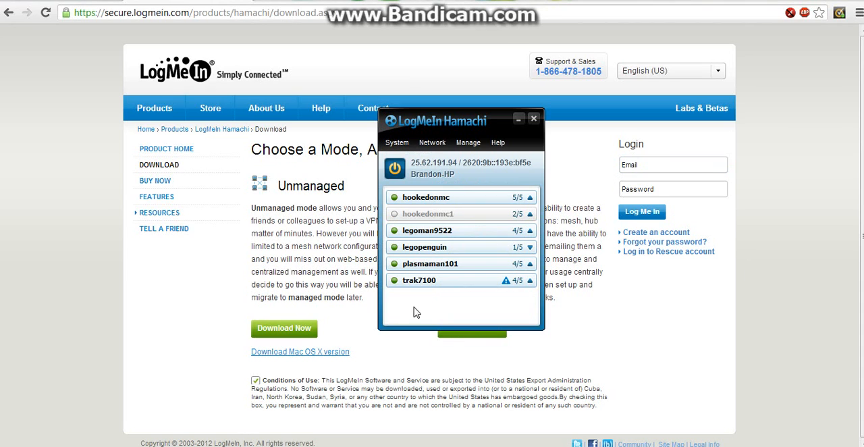
{"action": "mouse_move", "coordinate": [425, 167]}
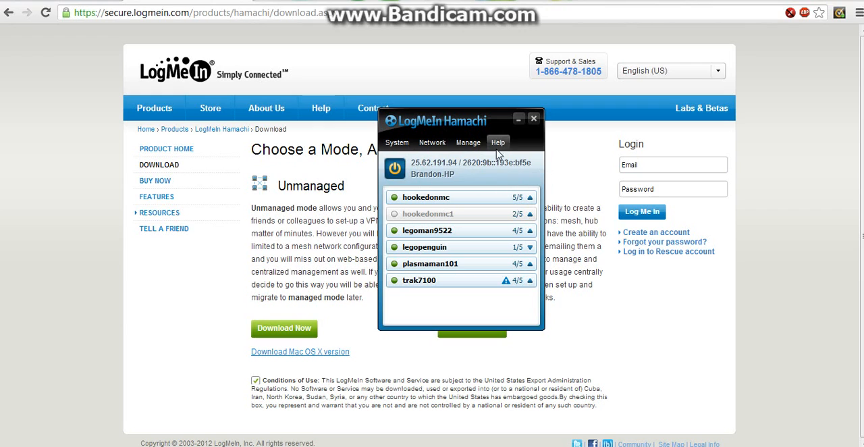
{"action": "mouse_move", "coordinate": [442, 213]}
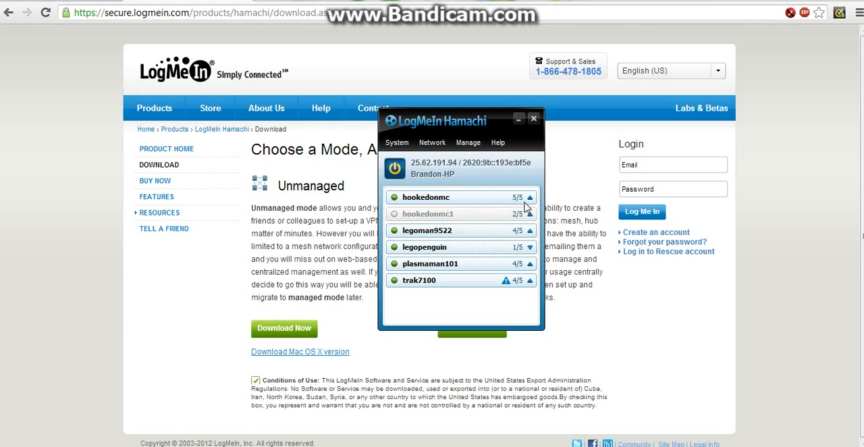
{"action": "mouse_move", "coordinate": [530, 198]}
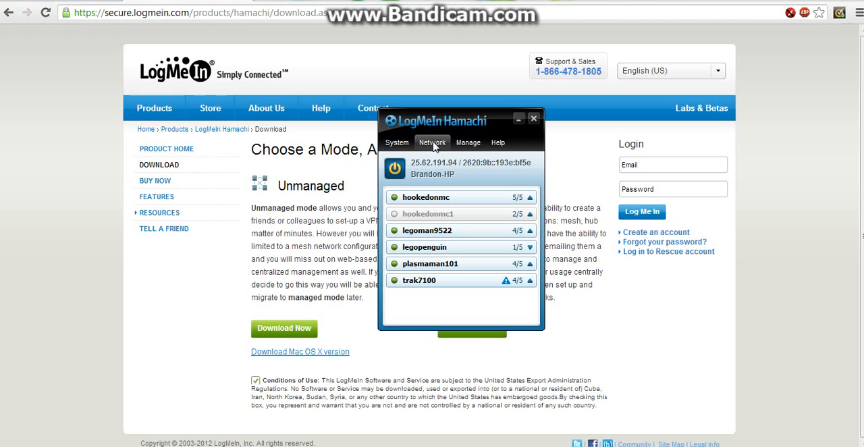
- Choose 'Join an existing network...' from Hamachi's Network menu
{"action": "left_click", "coordinate": [432, 142]}
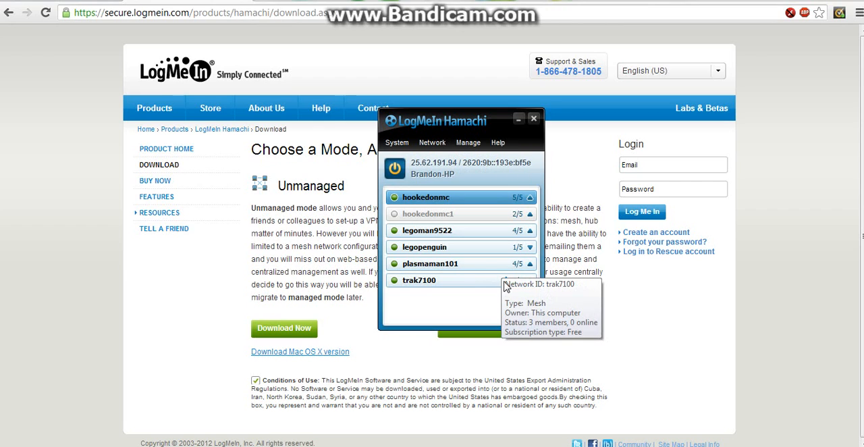
{"action": "left_click", "coordinate": [432, 142]}
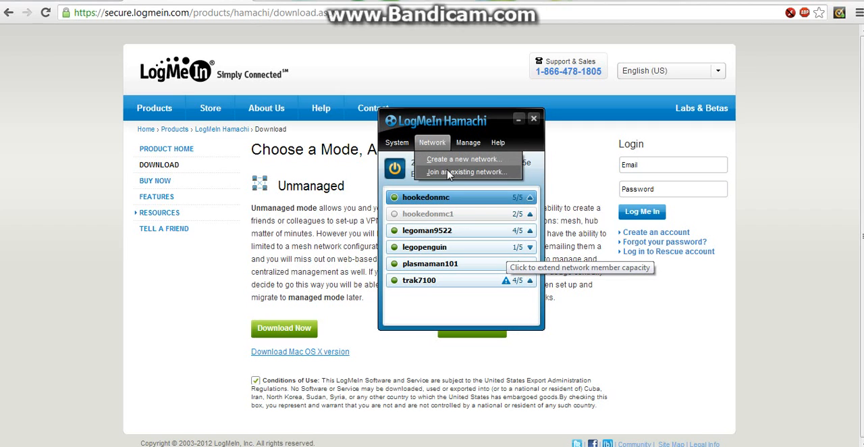
{"action": "left_click", "coordinate": [467, 172]}
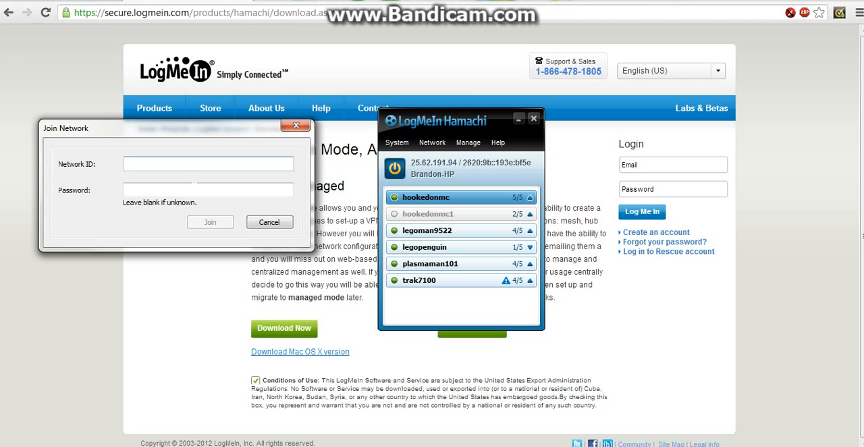
- Create the network 'trak7' with a password in the Create Network dialog
{"action": "left_click", "coordinate": [269, 221]}
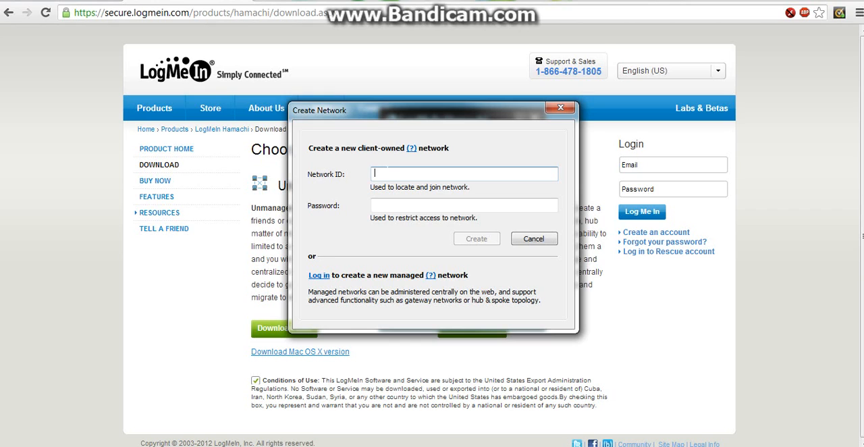
{"action": "type", "text": "trak7"}
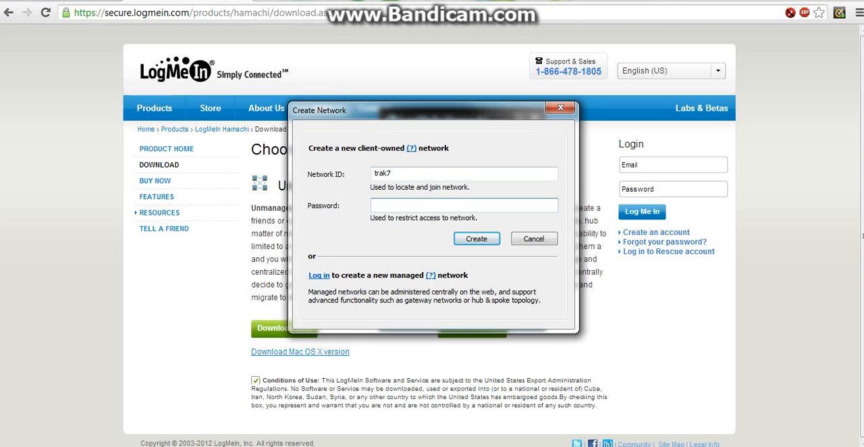
{"action": "left_click", "coordinate": [464, 205]}
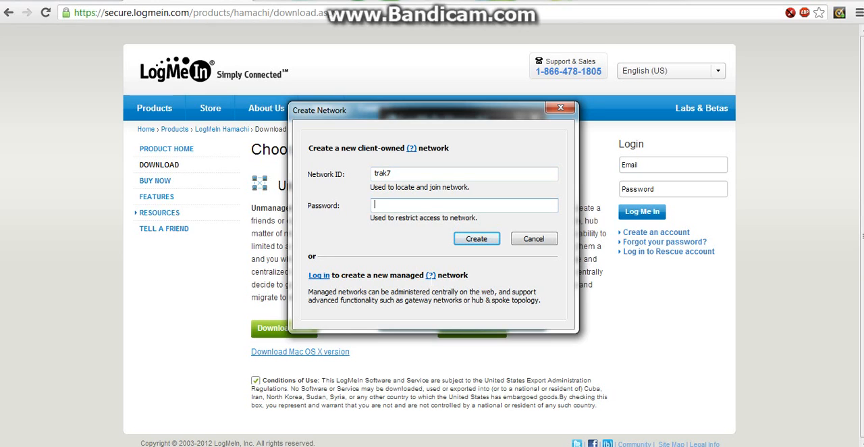
{"action": "type", "text": "iamdumb"}
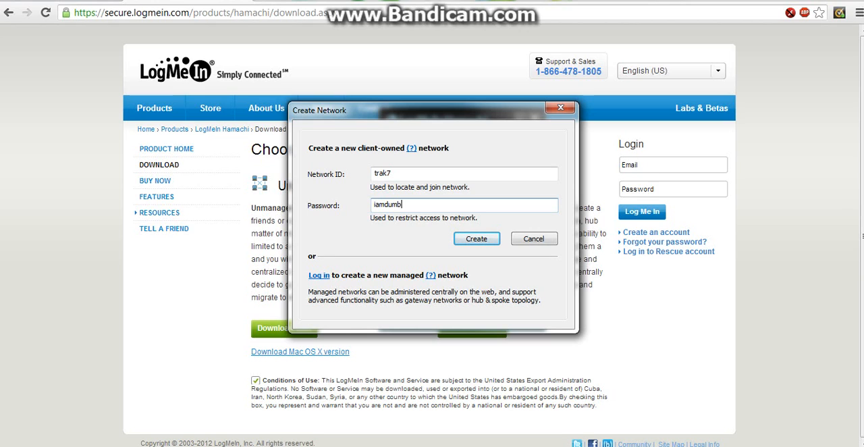
{"action": "mouse_move", "coordinate": [495, 246]}
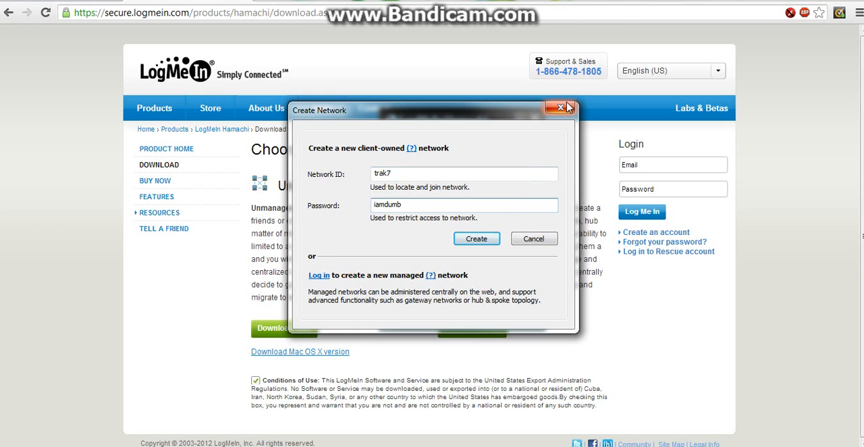
{"action": "mouse_move", "coordinate": [560, 108]}
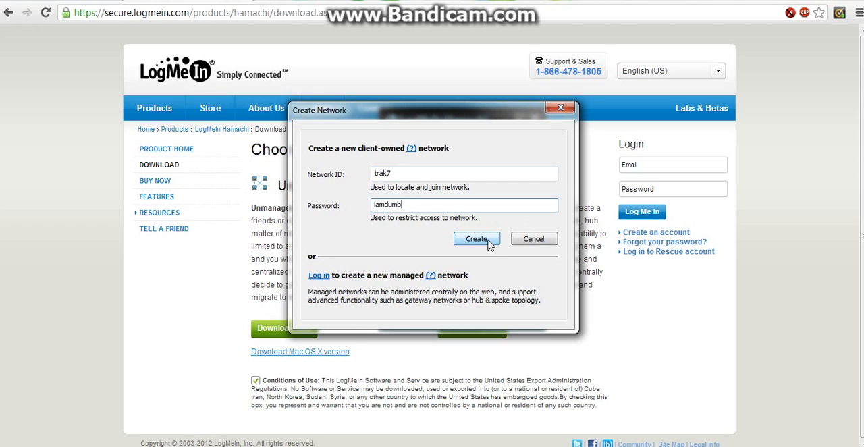
{"action": "left_click", "coordinate": [476, 238]}
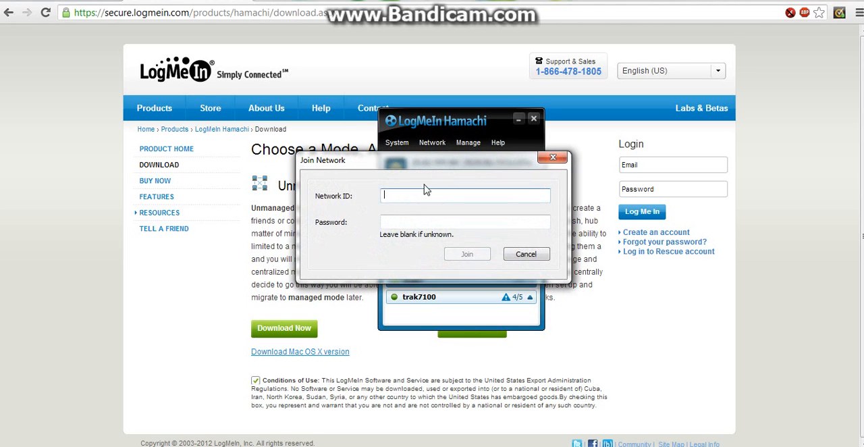
- Submit a join request for 'trak7' with its password, re-entering the password once
{"action": "type", "text": "trak7"}
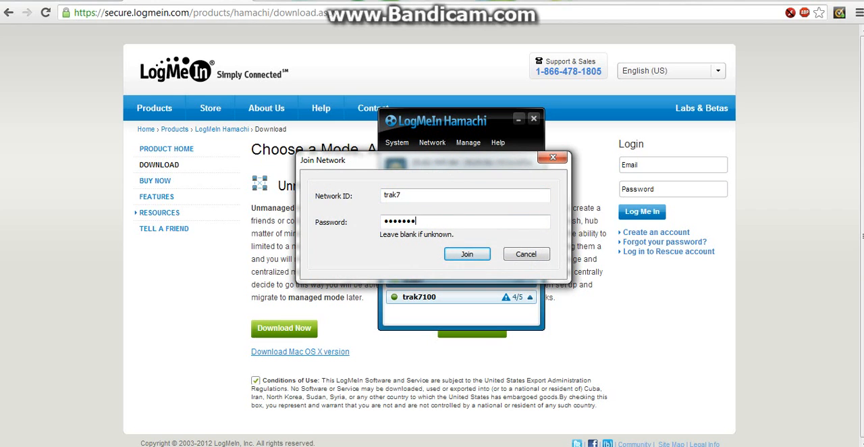
{"action": "left_click", "coordinate": [466, 254]}
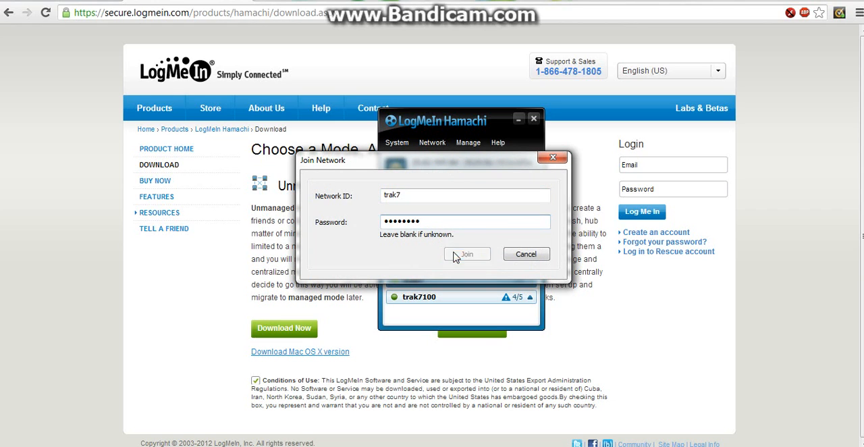
{"action": "left_click", "coordinate": [467, 254]}
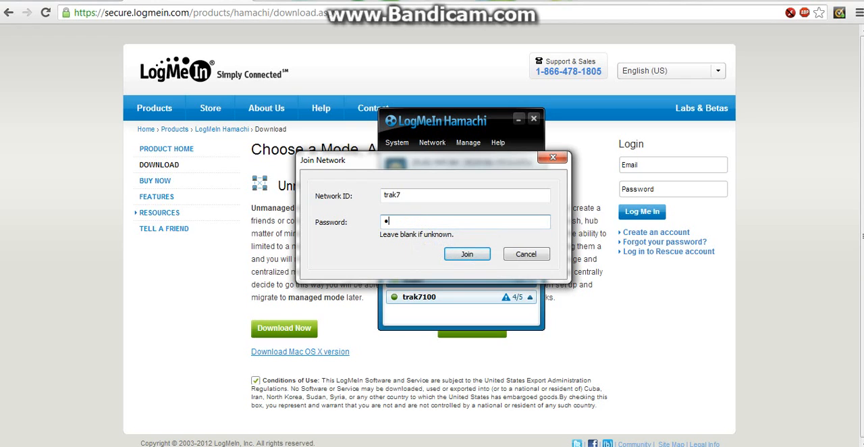
{"action": "type", "text": "••••••"}
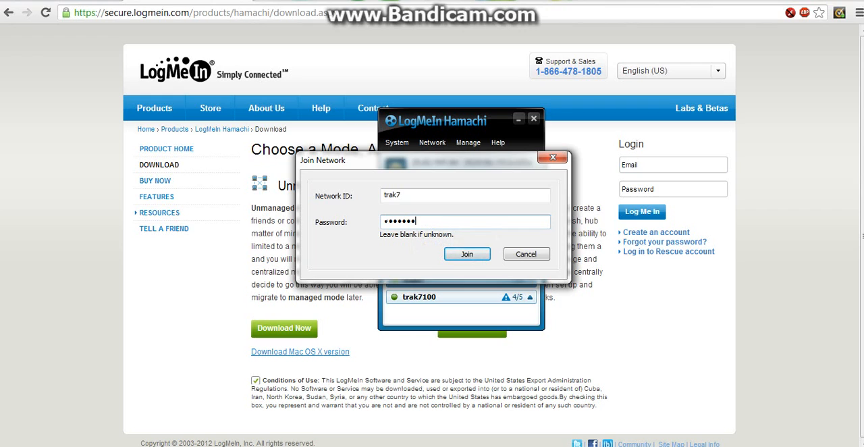
{"action": "left_click", "coordinate": [467, 254]}
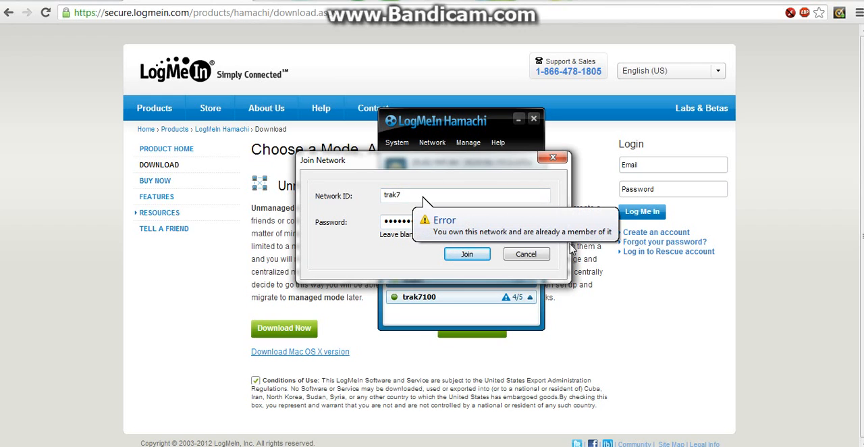
{"action": "mouse_move", "coordinate": [306, 253]}
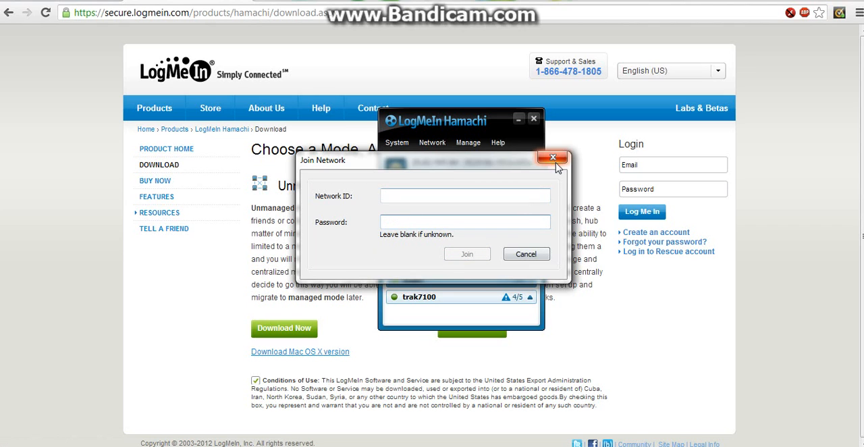
- Close the Join Network dialog to show trak7 in the networks list
{"action": "left_click", "coordinate": [554, 158]}
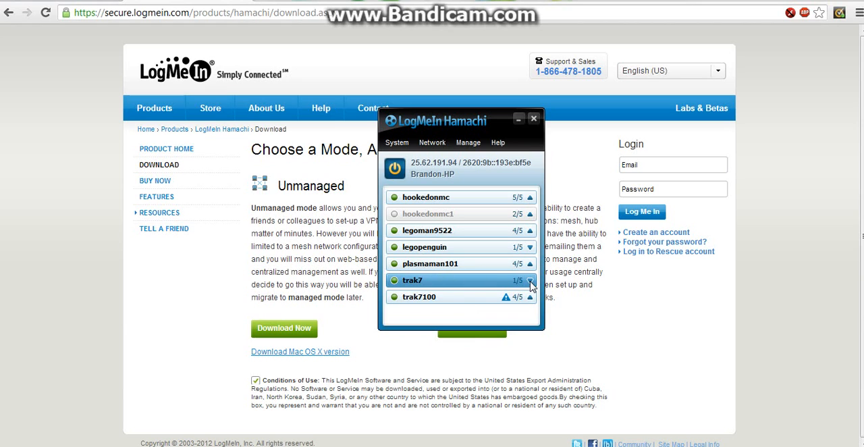
{"action": "mouse_move", "coordinate": [532, 282]}
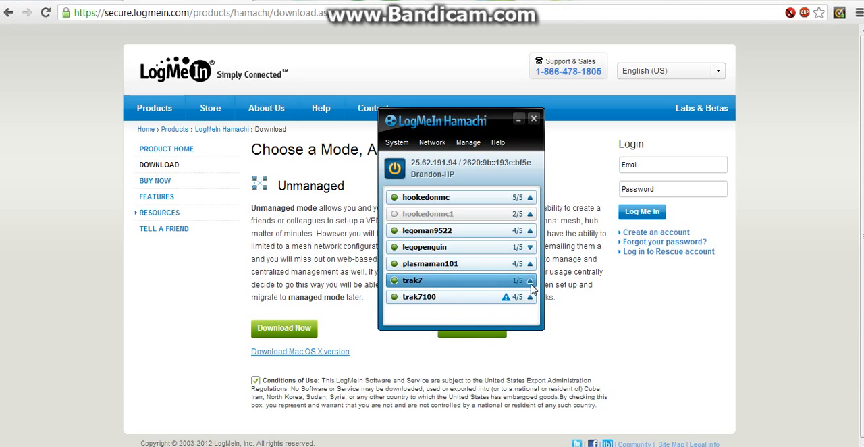
{"action": "mouse_move", "coordinate": [470, 288]}
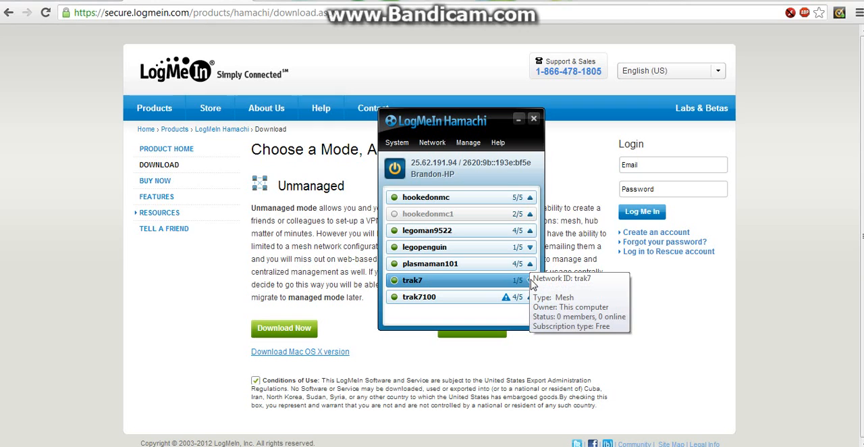
{"action": "mouse_move", "coordinate": [528, 287]}
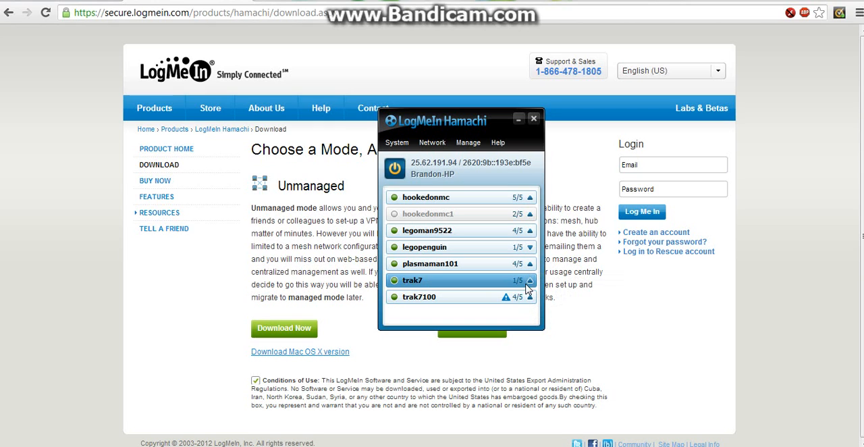
{"action": "mouse_move", "coordinate": [680, 402]}
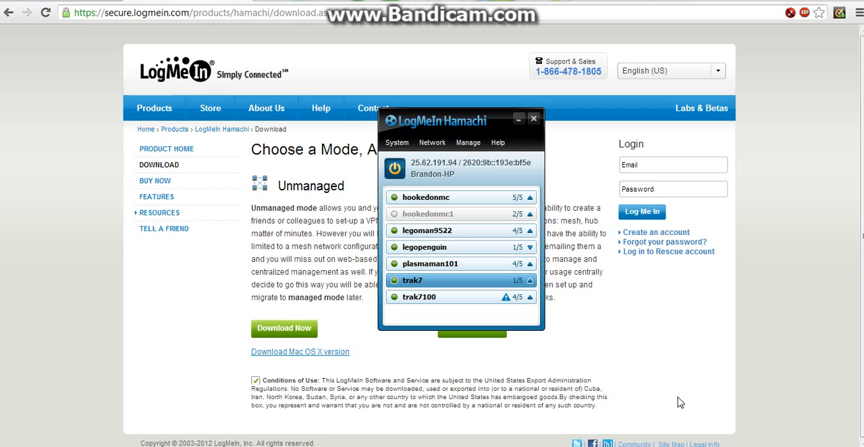
{"action": "mouse_move", "coordinate": [432, 179]}
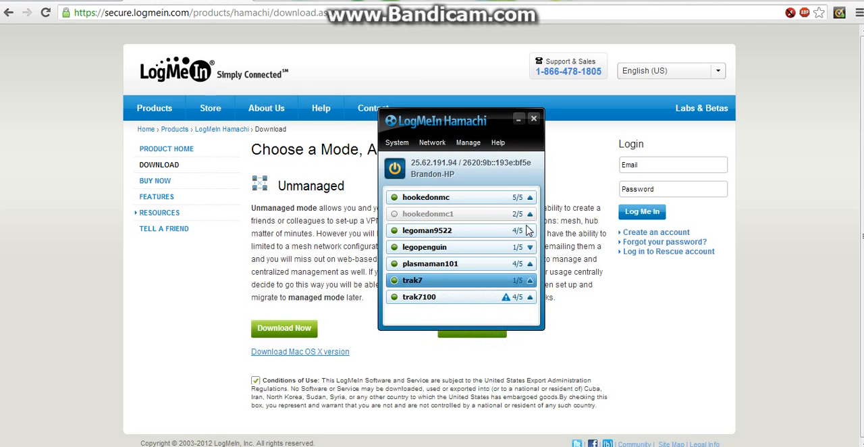
{"action": "left_click", "coordinate": [449, 230]}
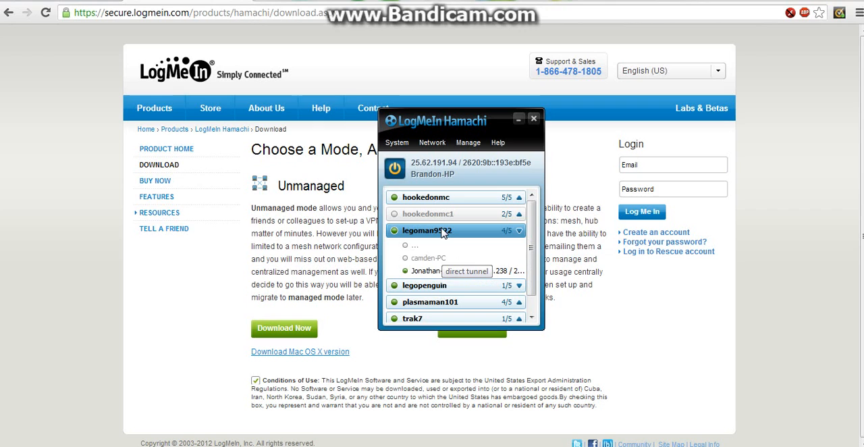
{"action": "mouse_move", "coordinate": [442, 278]}
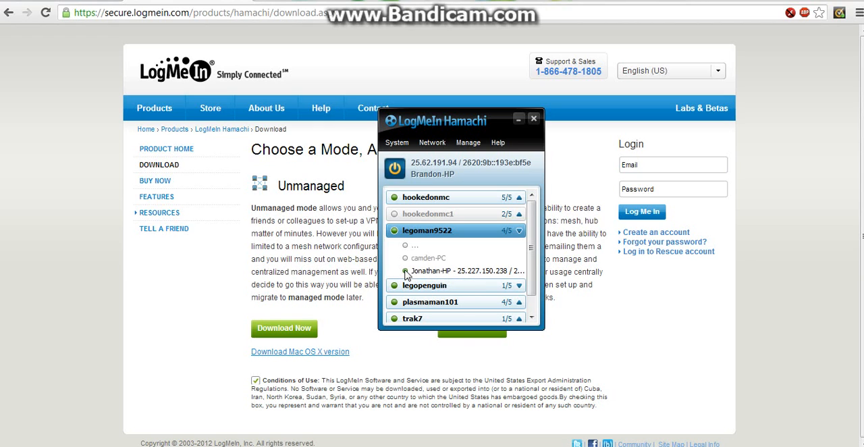
{"action": "mouse_move", "coordinate": [405, 271]}
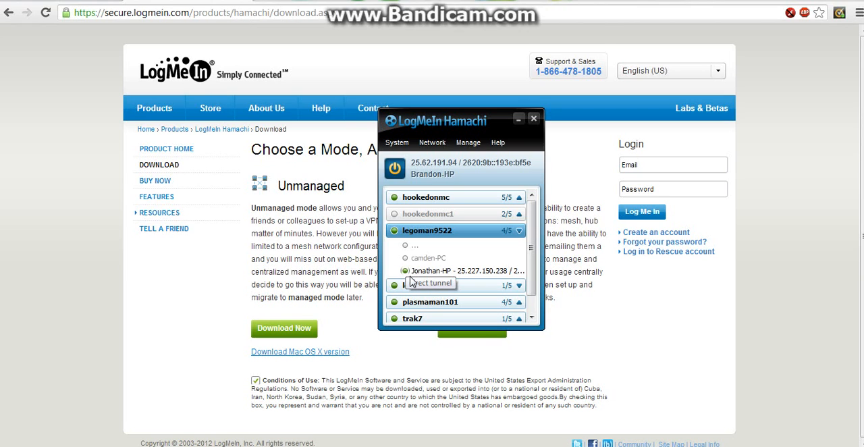
{"action": "mouse_move", "coordinate": [405, 268]}
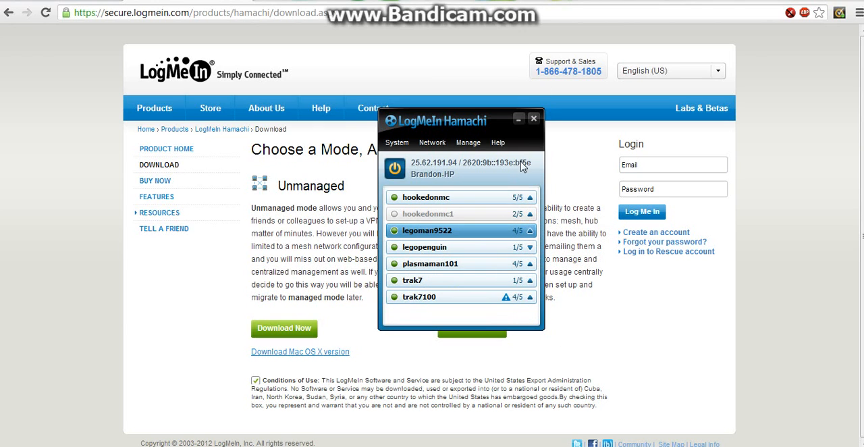
{"action": "mouse_move", "coordinate": [534, 125]}
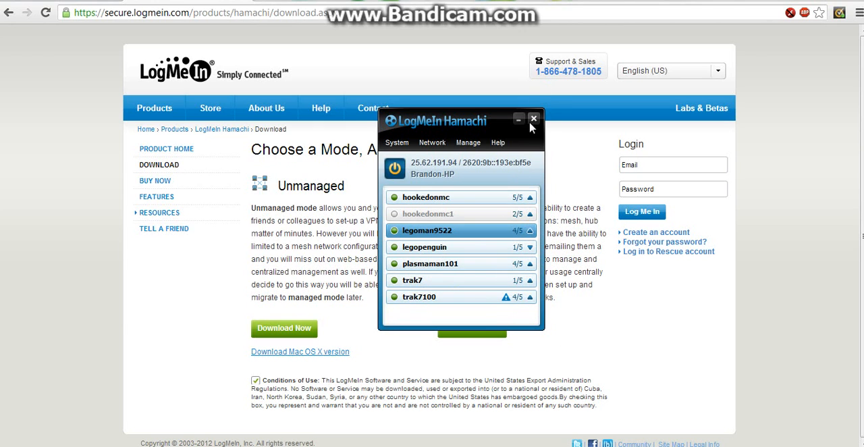
{"action": "mouse_move", "coordinate": [534, 120]}
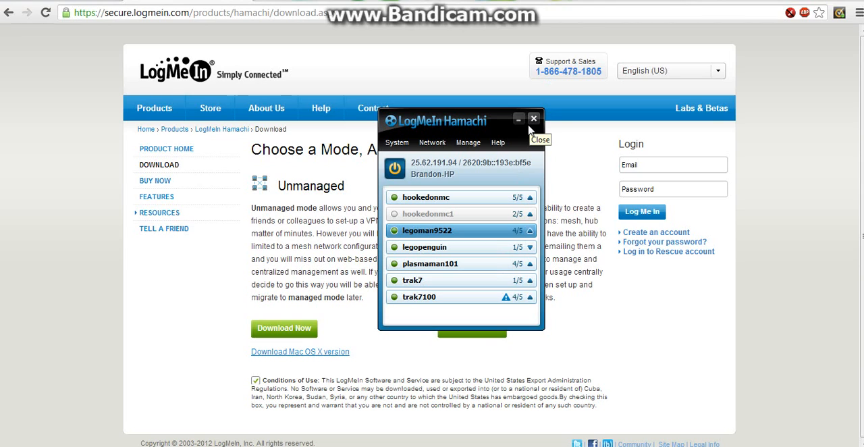